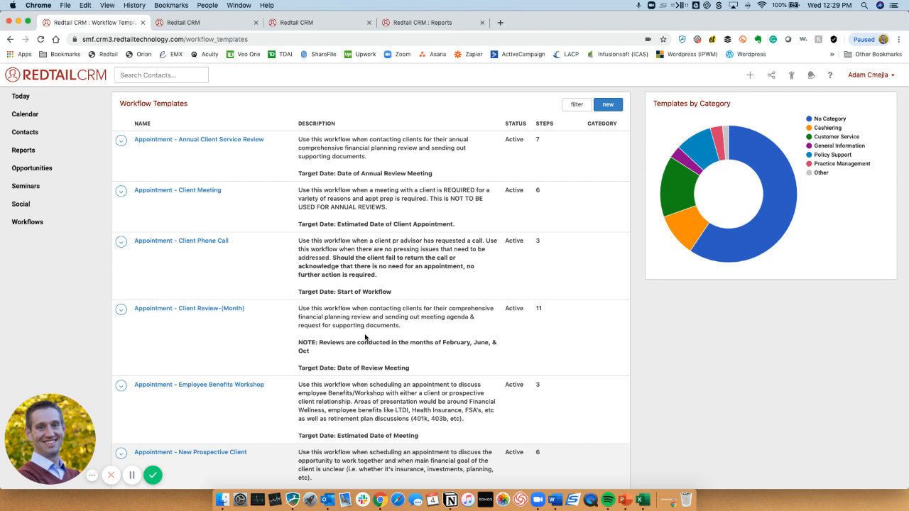
- Scroll through the current workflow to review its steps
scroll("down", 3)
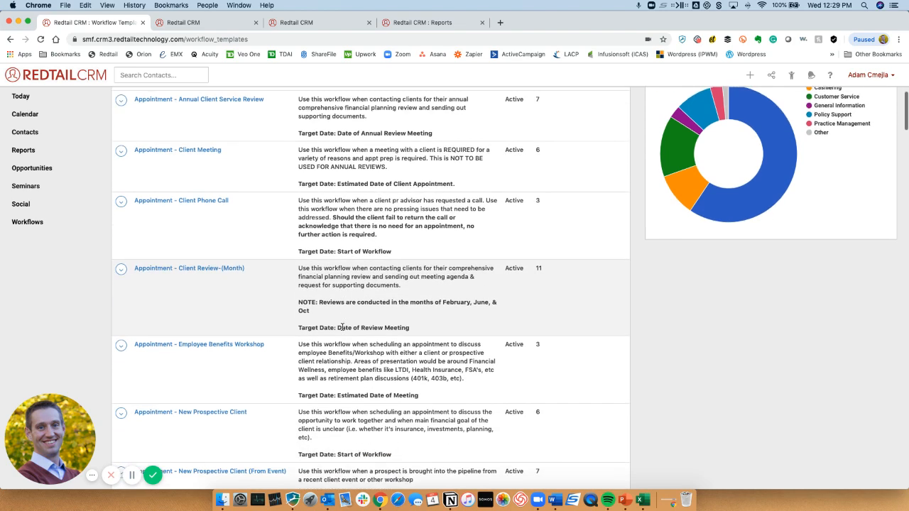
scroll("down", 3)
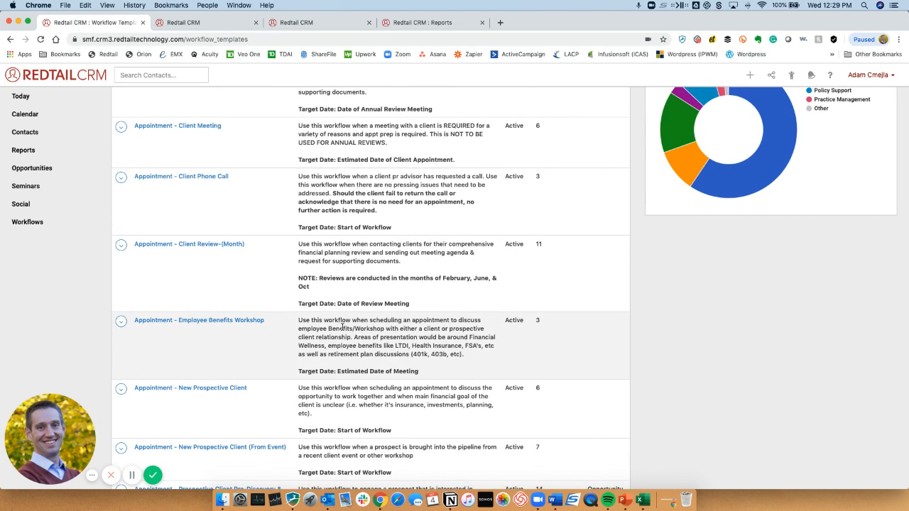
mouse_move(523, 340)
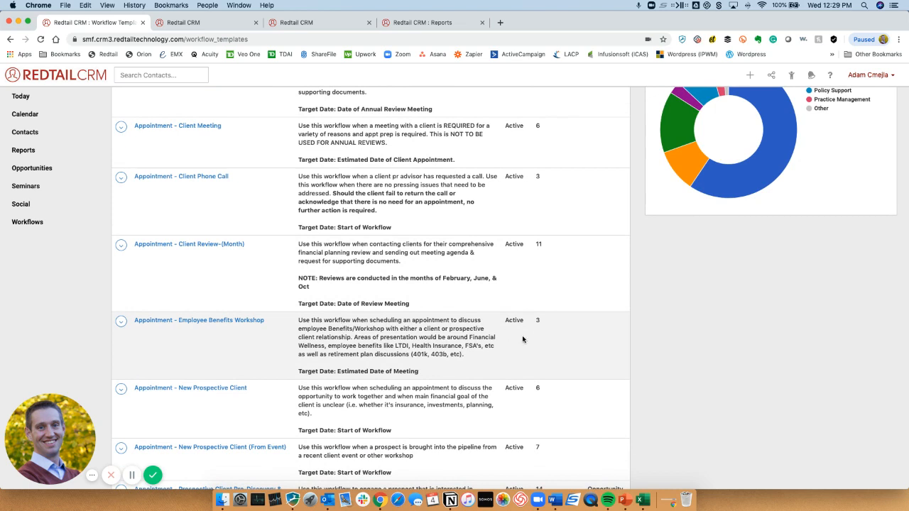
scroll("down", 3)
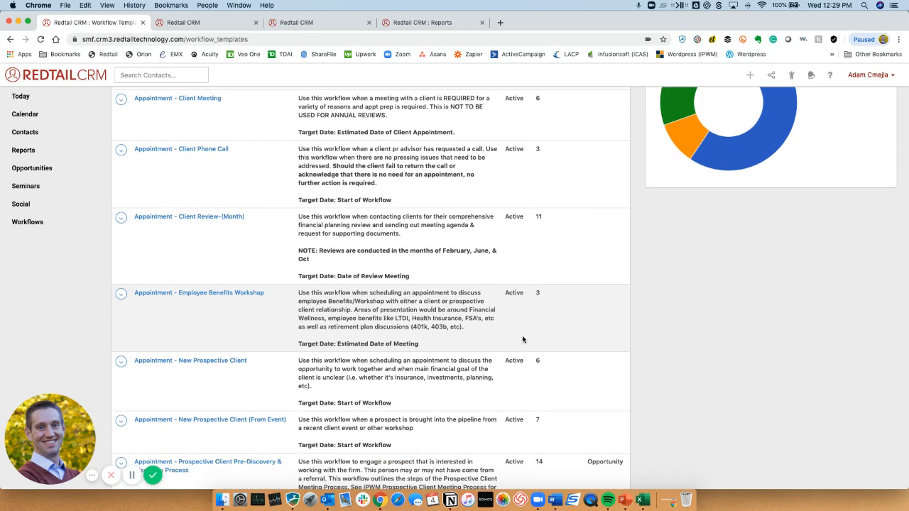
scroll("down", 3)
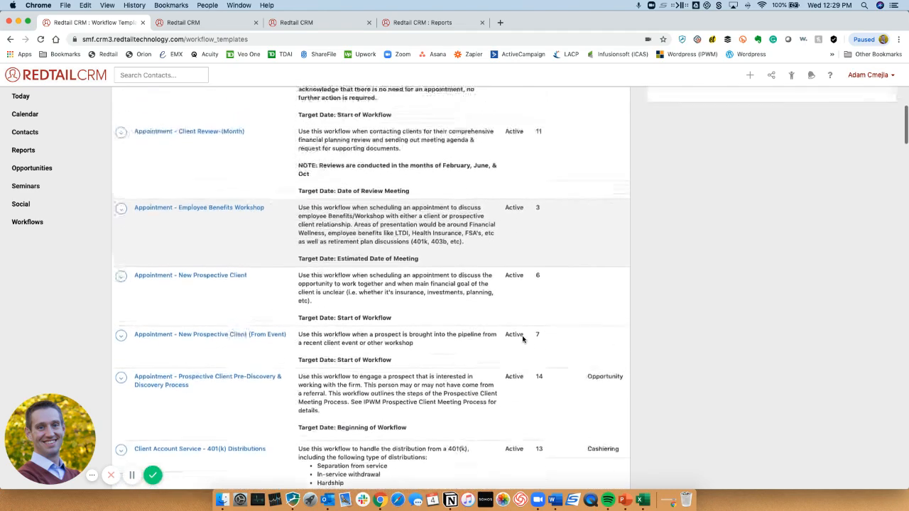
scroll("up", 3)
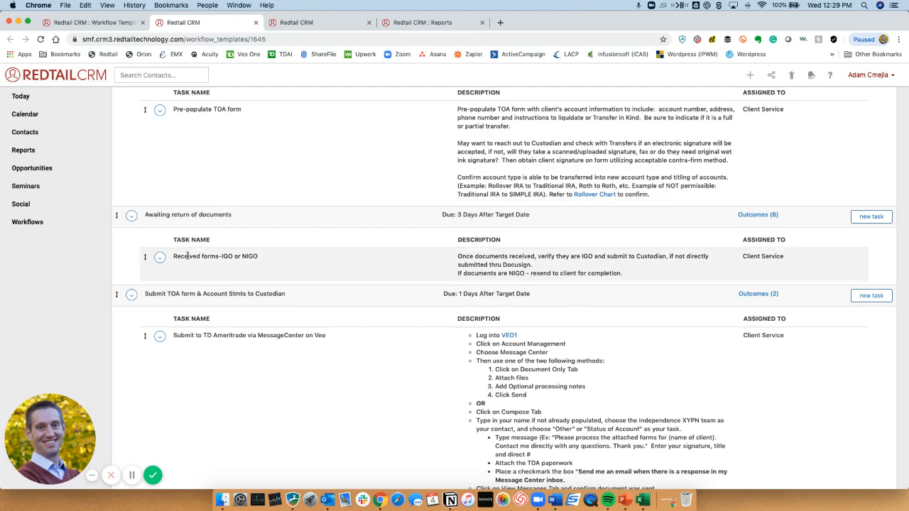
scroll("down", 3)
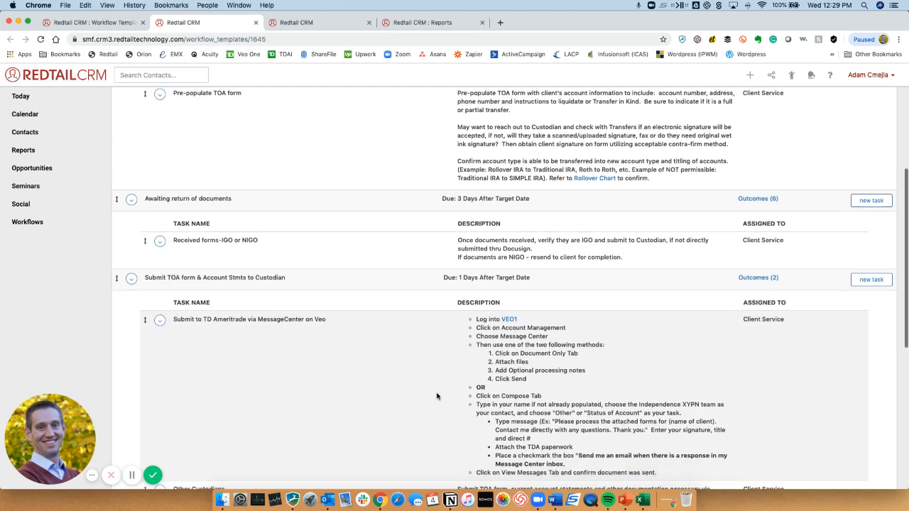
scroll("down", 3)
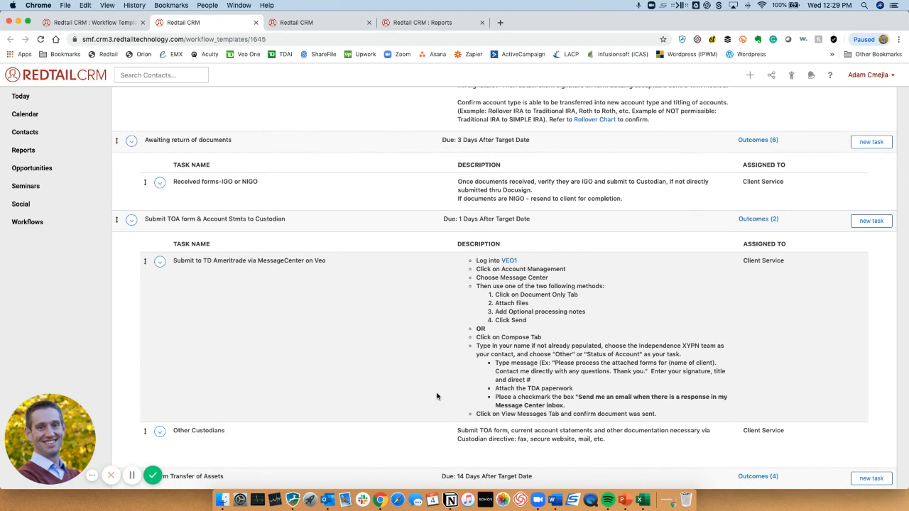
scroll("down", 3)
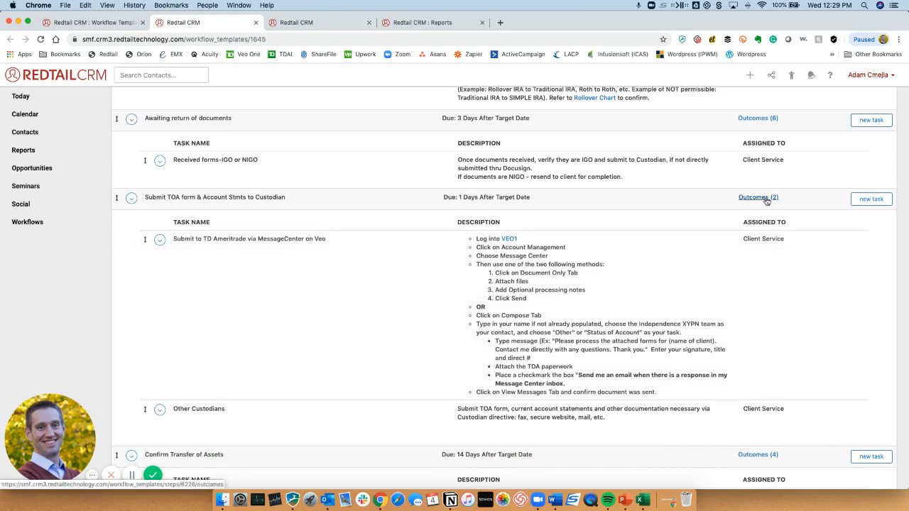
- Check the Submit TOA form step outcomes, then show the contact's add-workflow options
left_click(756, 197)
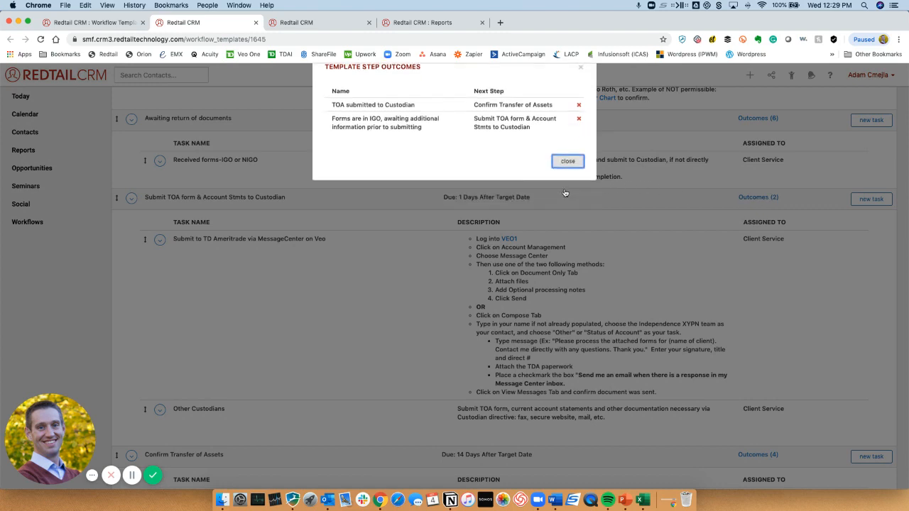
left_click(568, 161)
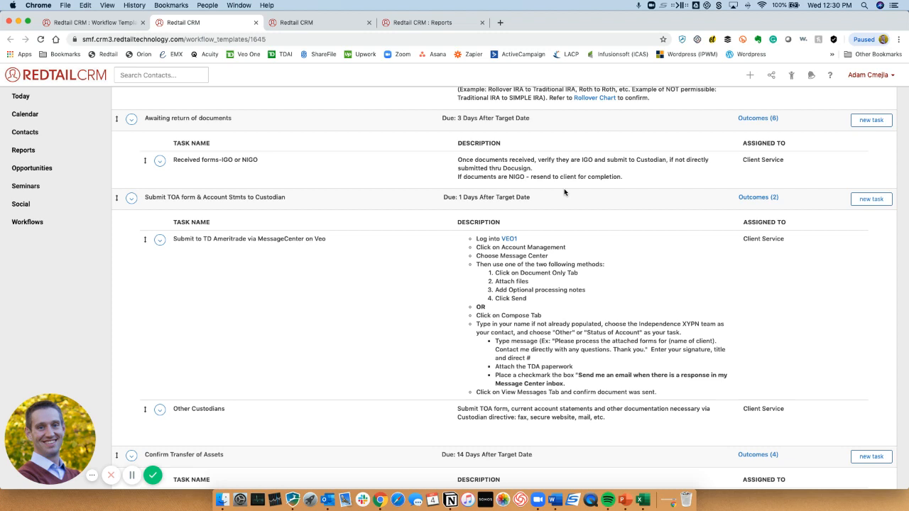
mouse_move(602, 225)
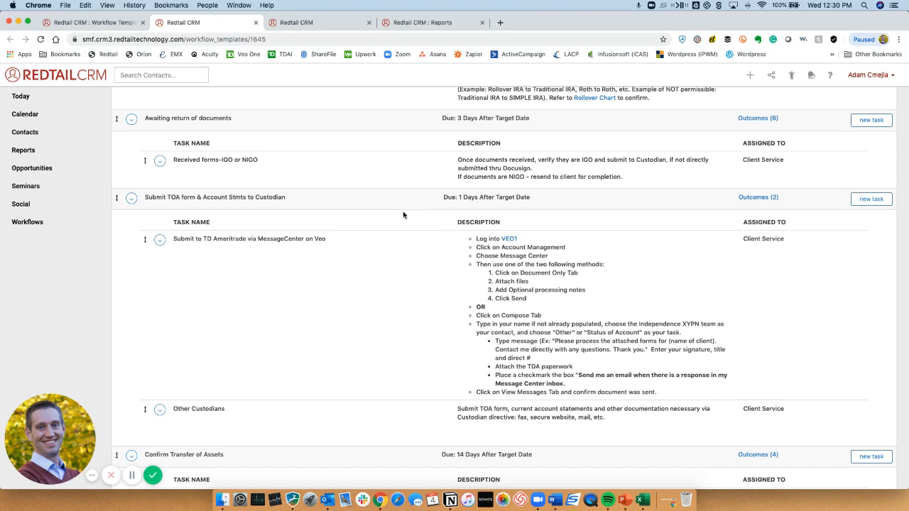
mouse_move(288, 35)
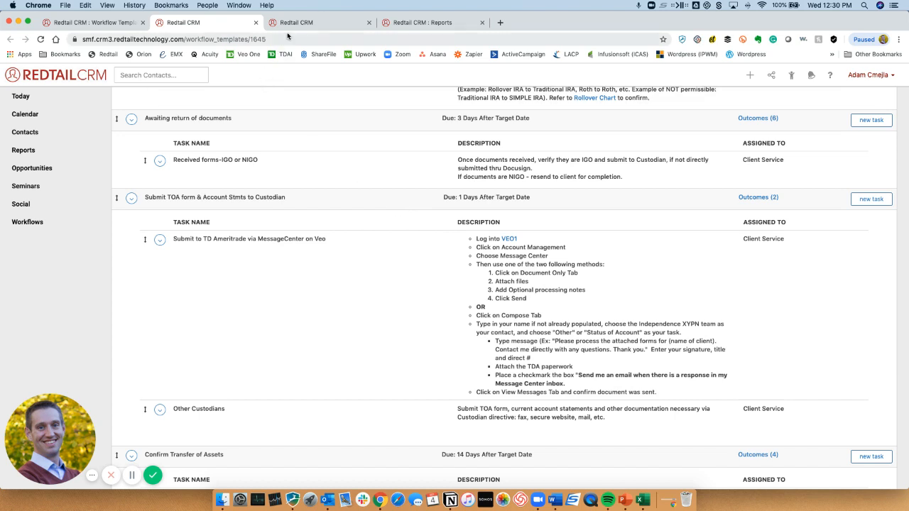
left_click(319, 22)
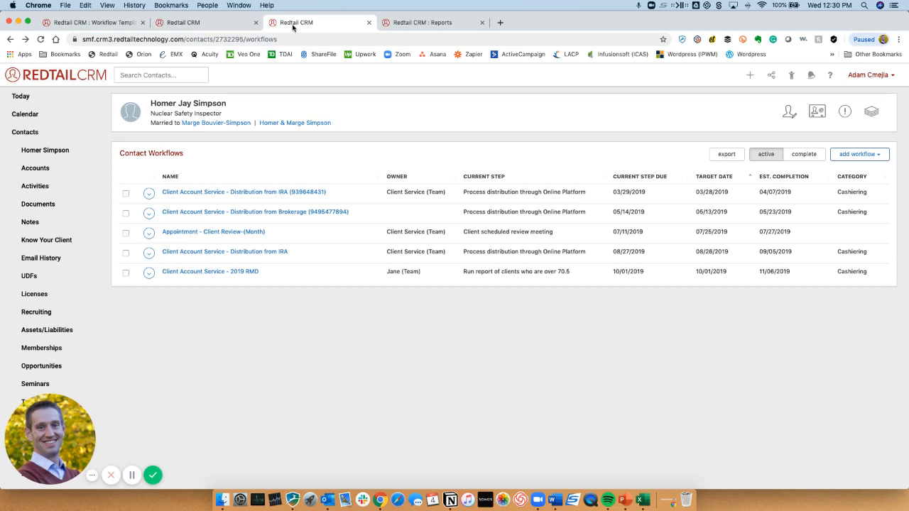
mouse_move(251, 168)
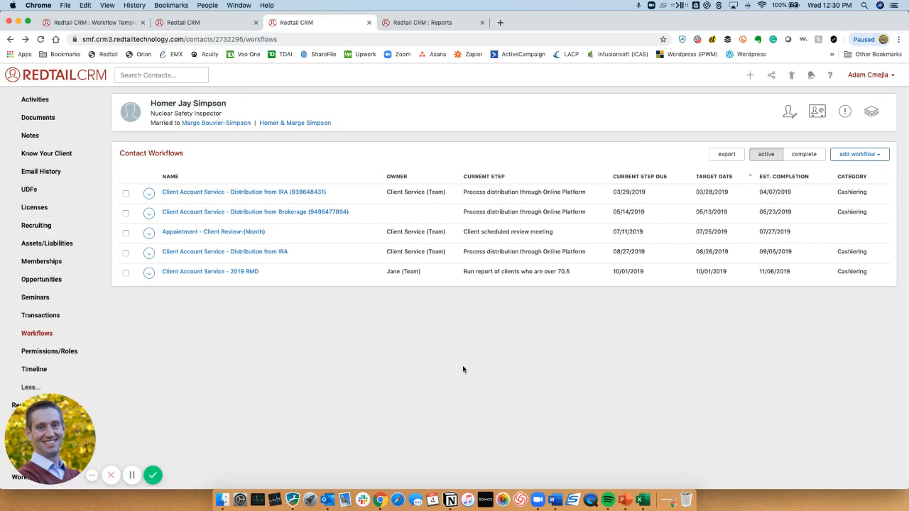
left_click(859, 154)
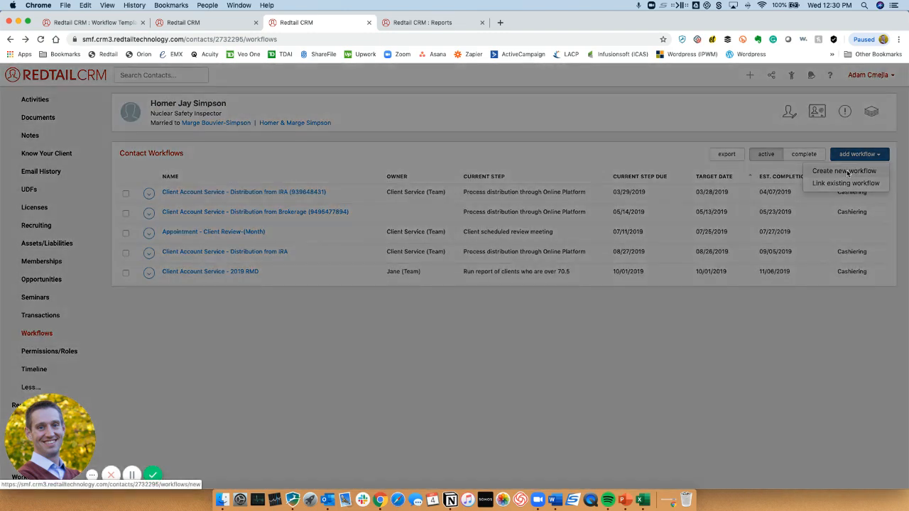
- Create a Client Account Service - Transfer of Assets workflow for the Client Service team, targeted today
left_click(844, 170)
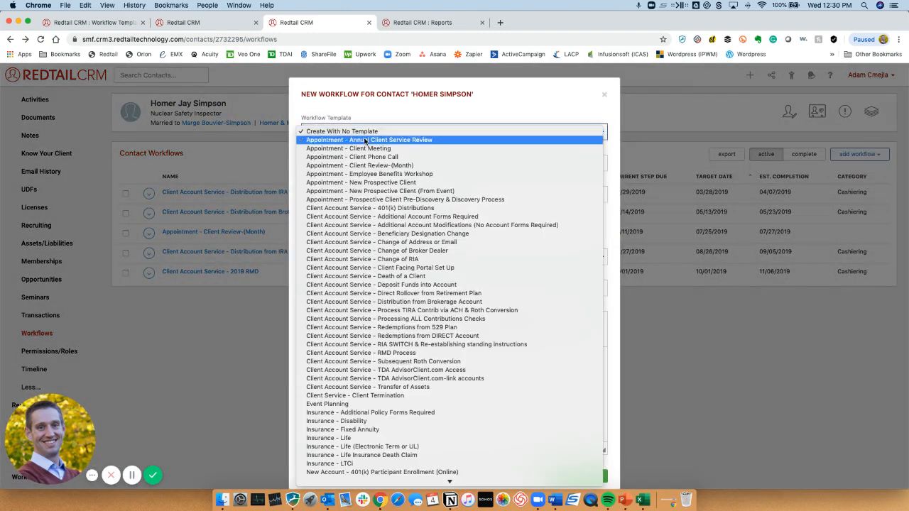
scroll("down", 3)
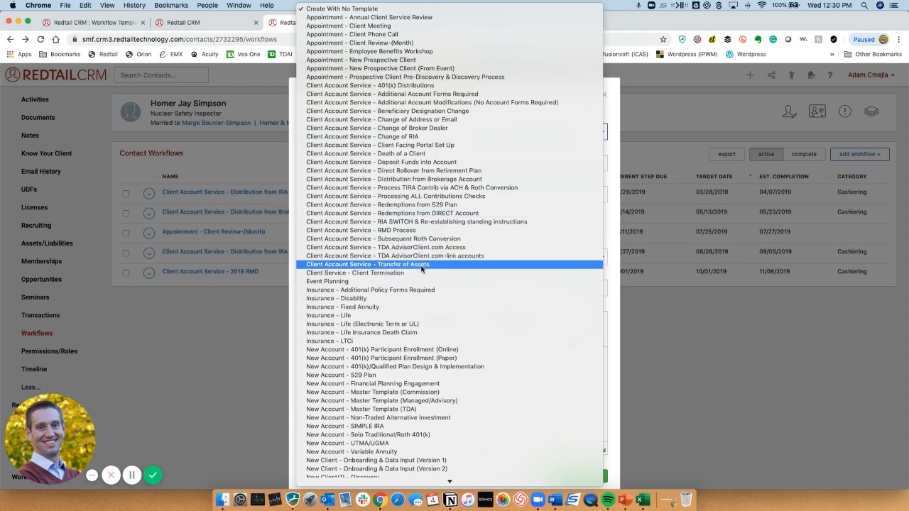
left_click(367, 264)
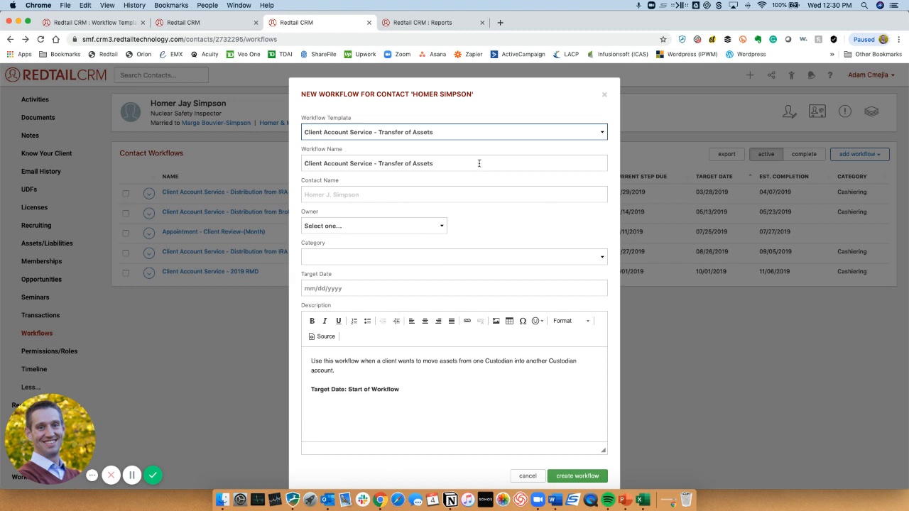
left_click(445, 164)
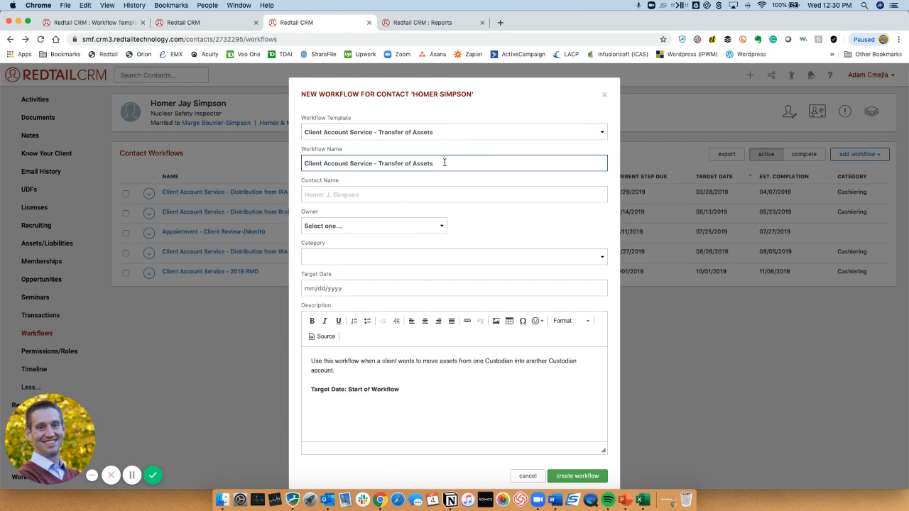
mouse_move(387, 212)
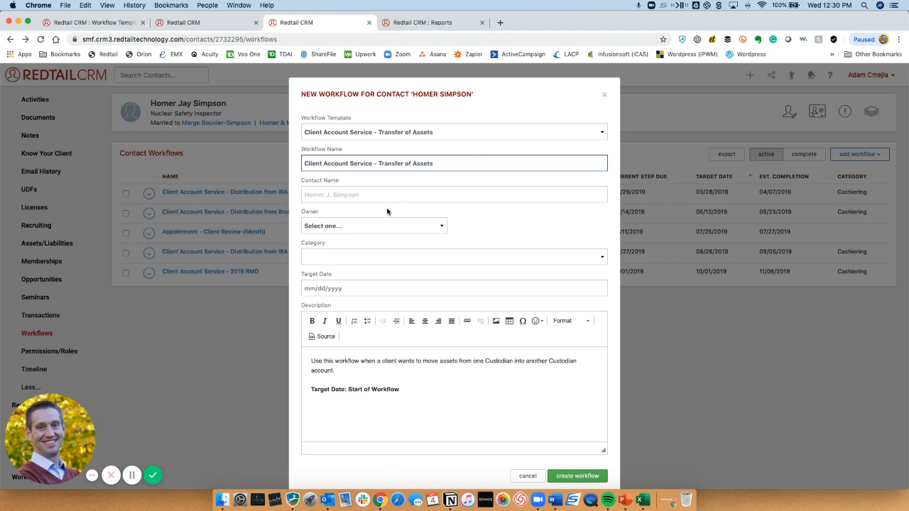
left_click(373, 225)
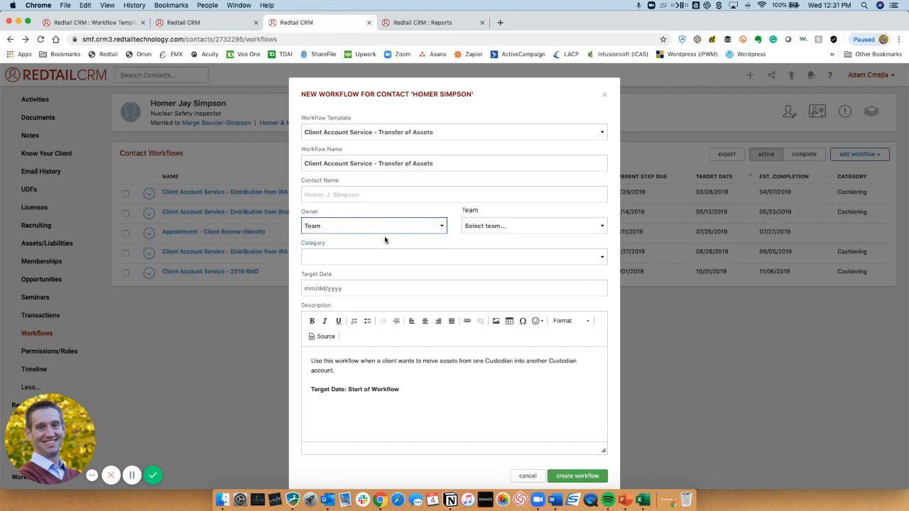
left_click(532, 225)
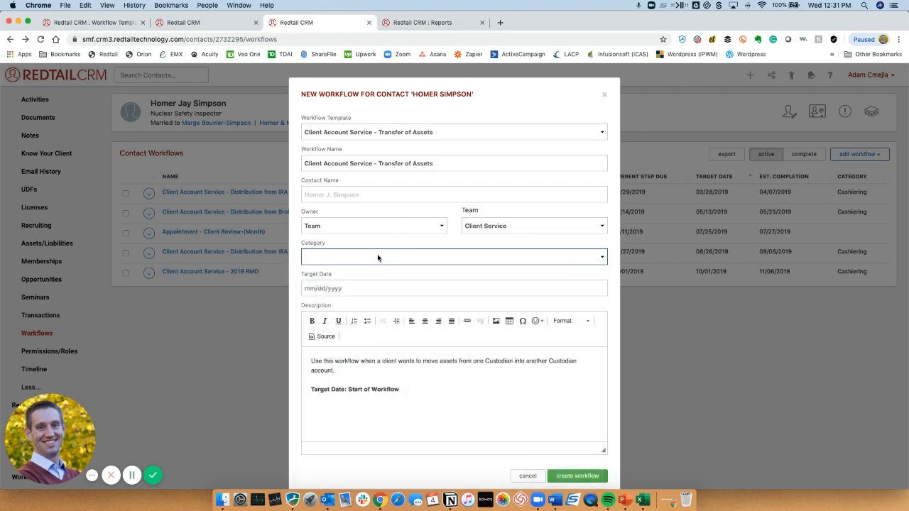
left_click(454, 288)
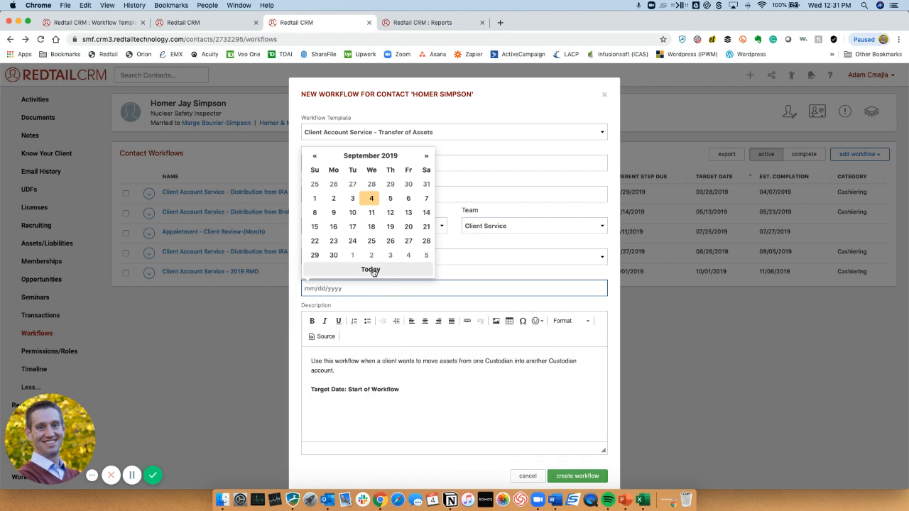
left_click(370, 198)
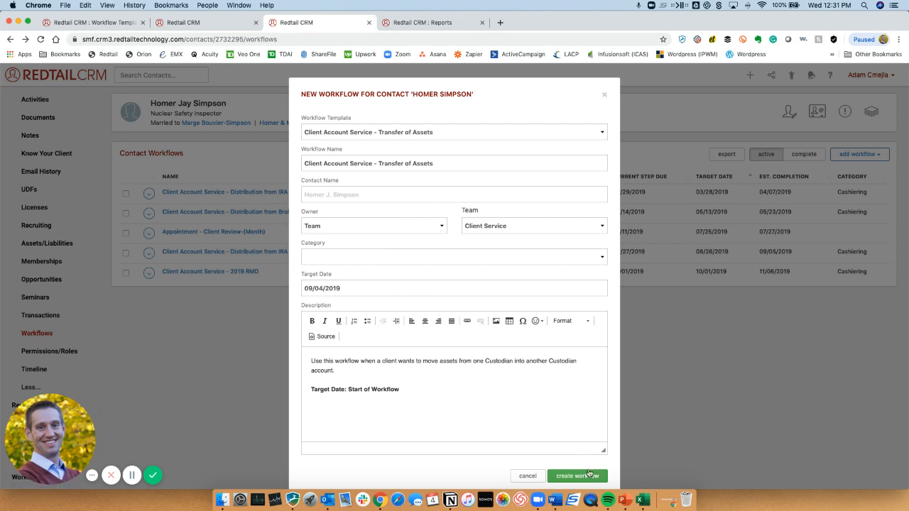
left_click(577, 476)
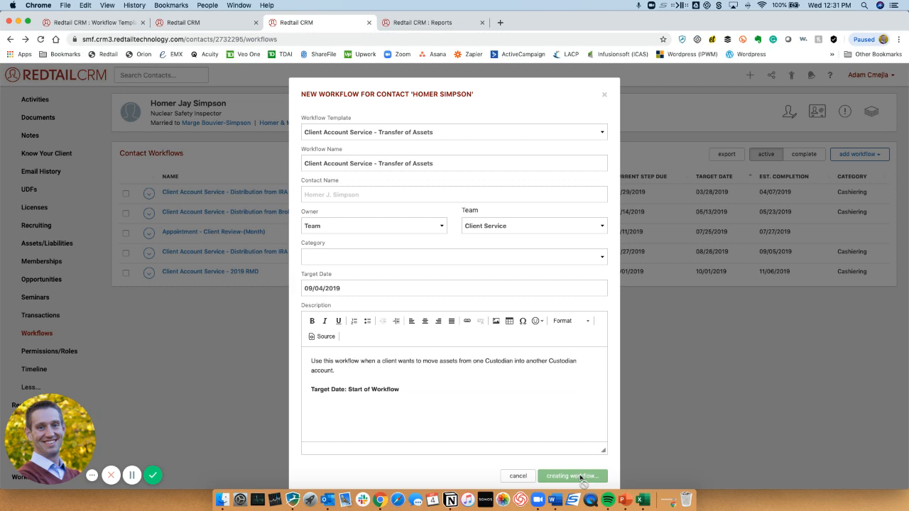
left_click(572, 476)
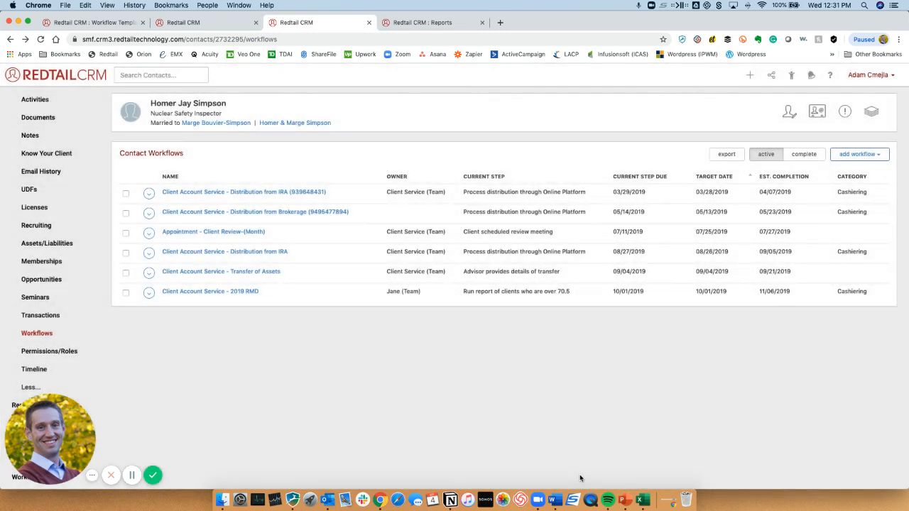
mouse_move(374, 395)
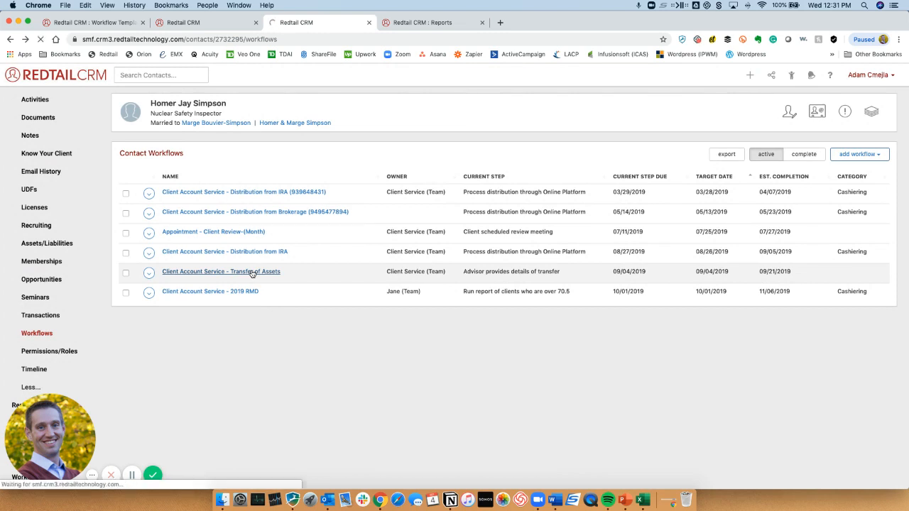
- Complete the Advisor provides details of transfer step with a note, advancing to 11%
left_click(221, 271)
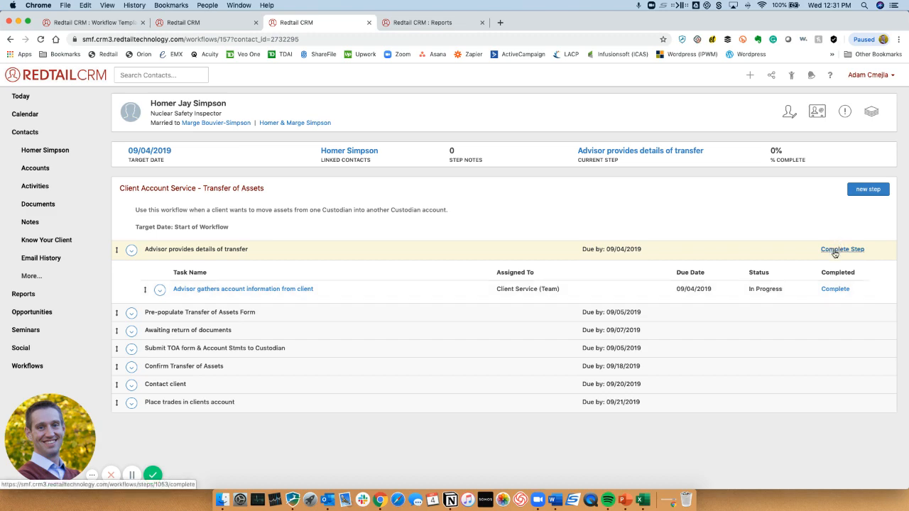
left_click(843, 250)
type("Document notes.")
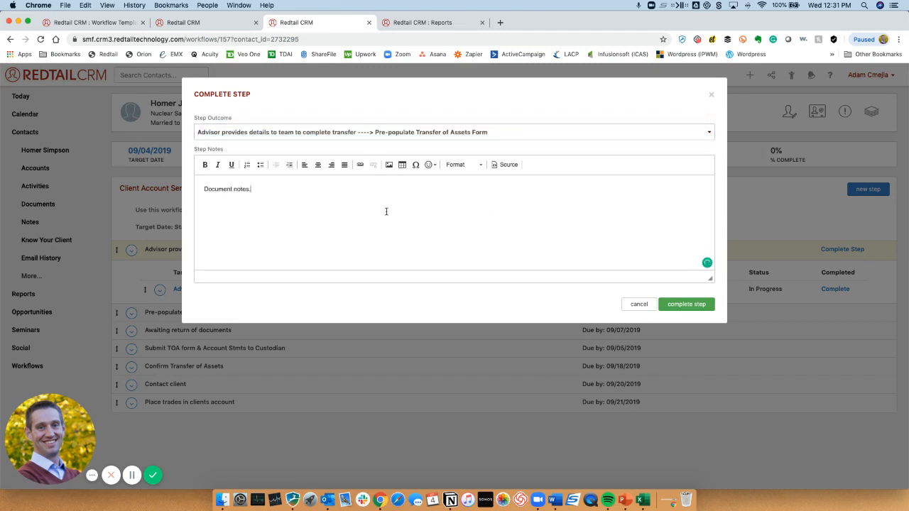
left_click(686, 304)
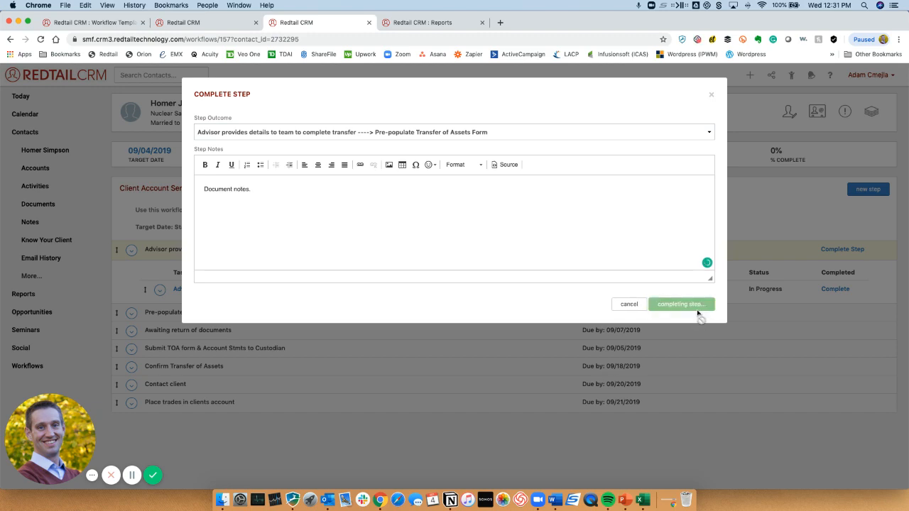
left_click(680, 304)
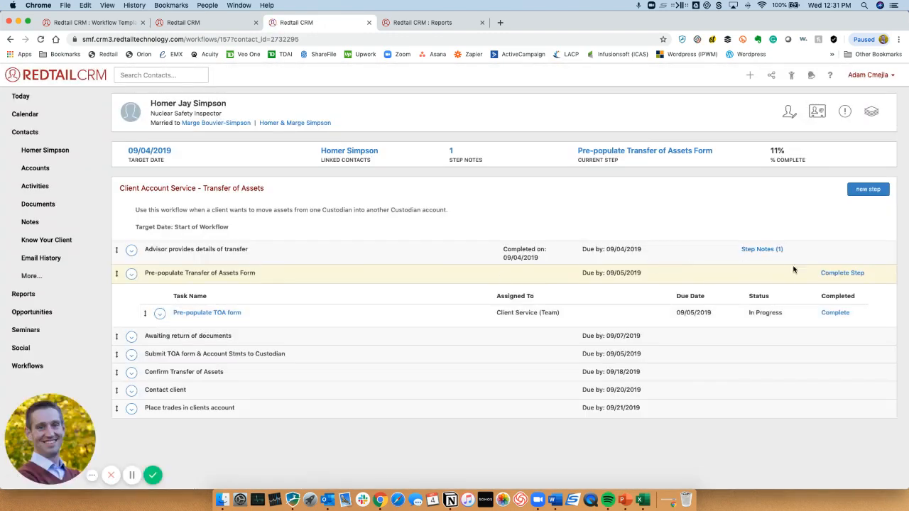
- Complete Pre-populate Transfer of Assets Form as 'Sent forms via DocuSign' with notes, reaching 22%
left_click(842, 273)
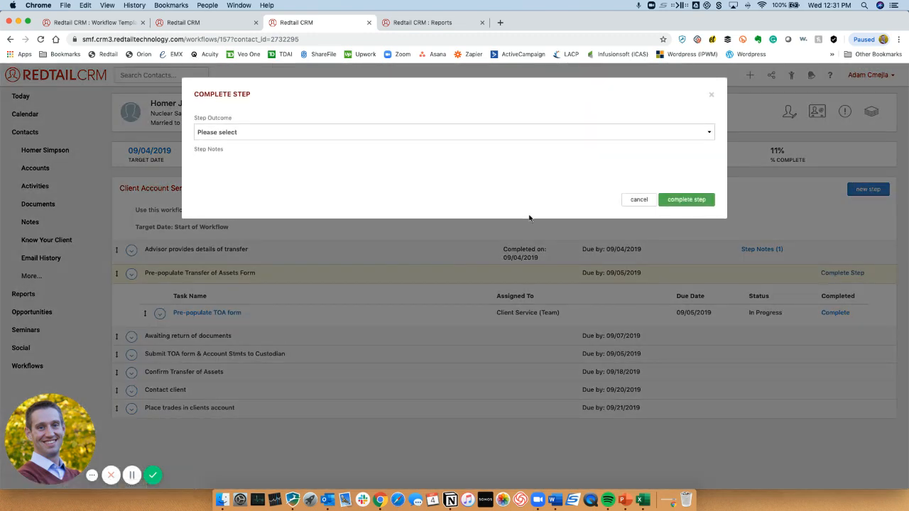
left_click(453, 133)
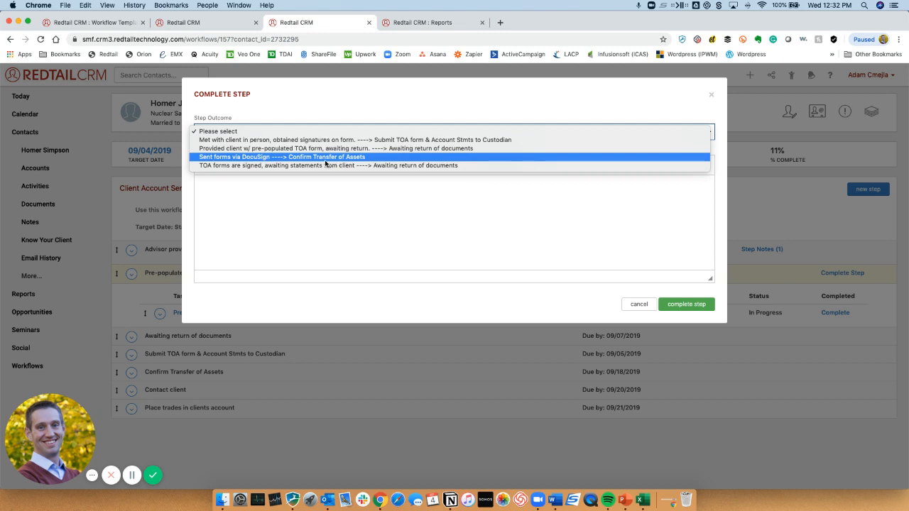
left_click(281, 156)
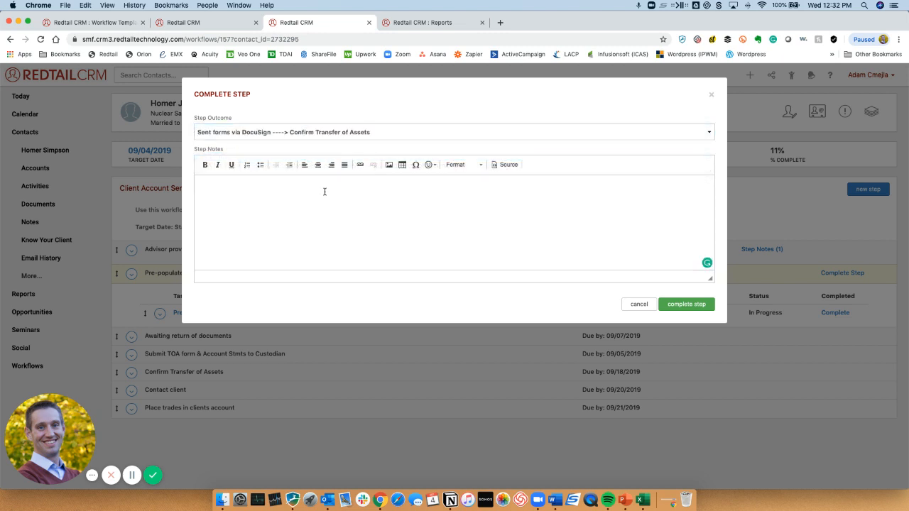
type("Using this opportunity to document additional notes relevant to the process at hand so the rest of my team can stay informed on this very specific process and have it all \"live\" in one place within the contact record.")
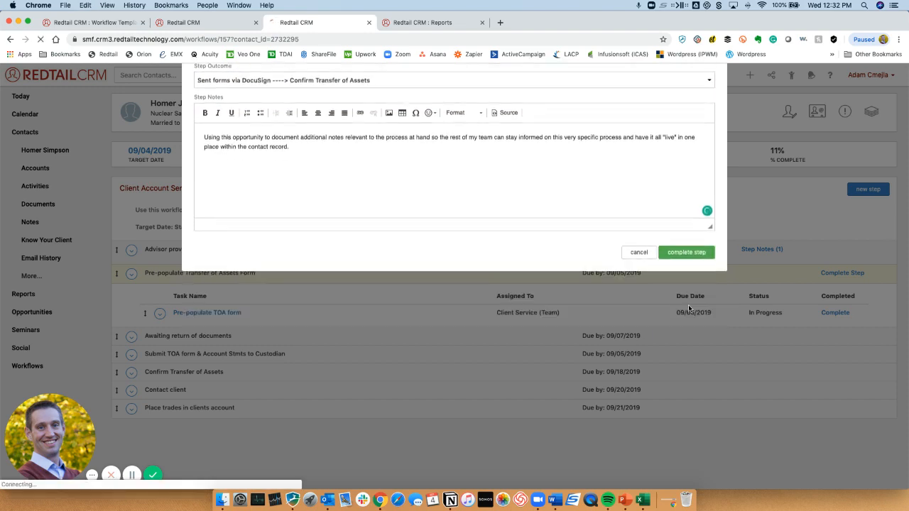
left_click(686, 252)
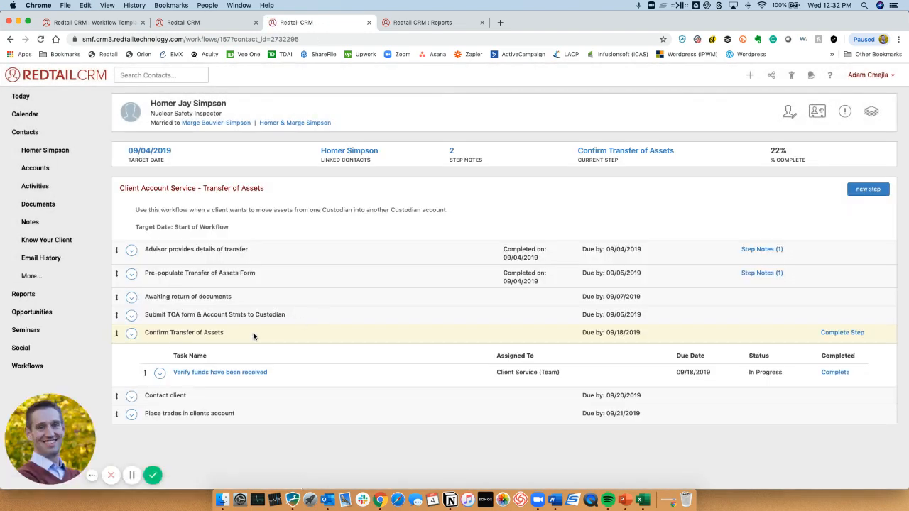
mouse_move(366, 274)
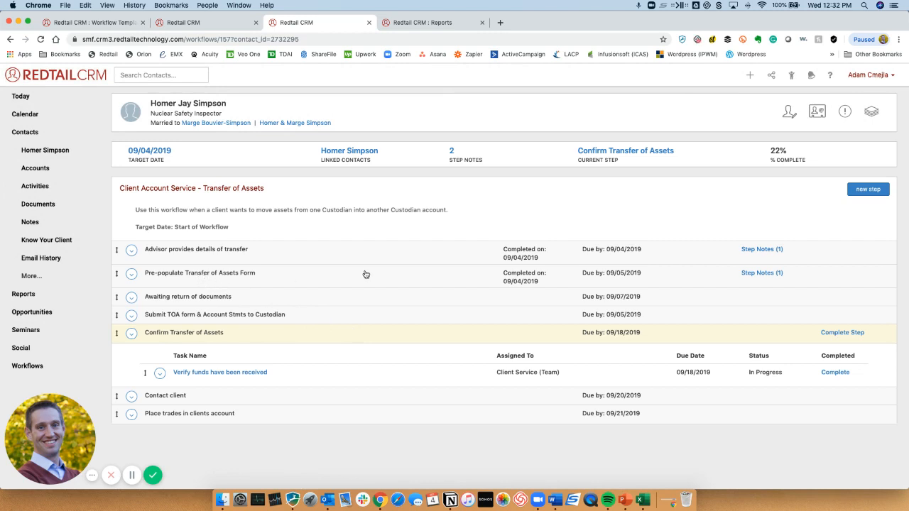
mouse_move(189, 297)
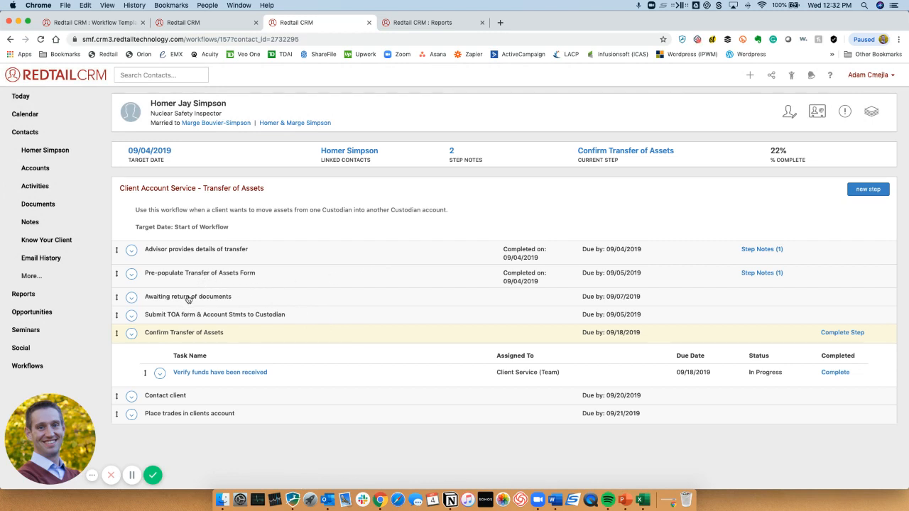
mouse_move(224, 336)
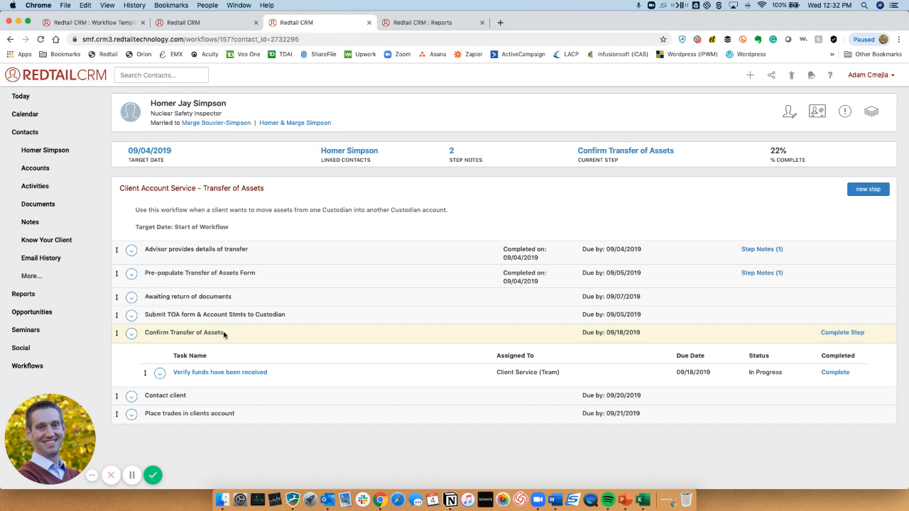
mouse_move(220, 372)
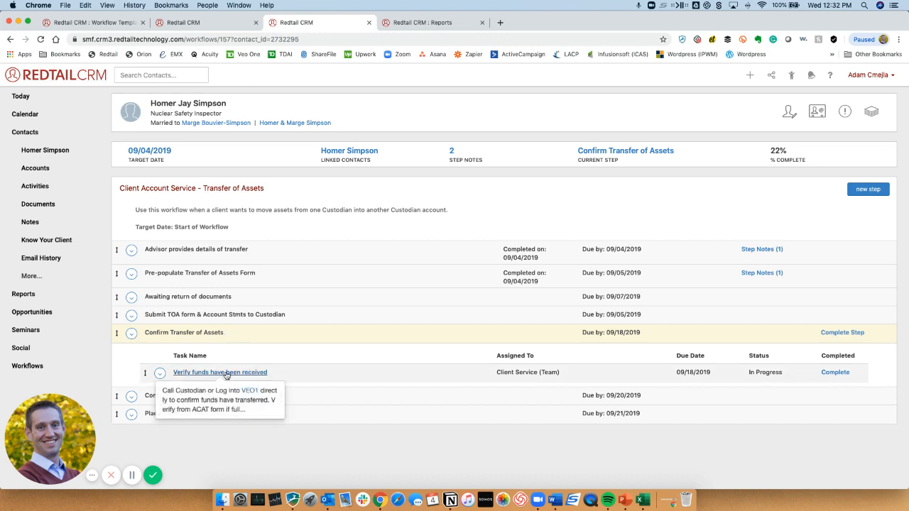
mouse_move(322, 372)
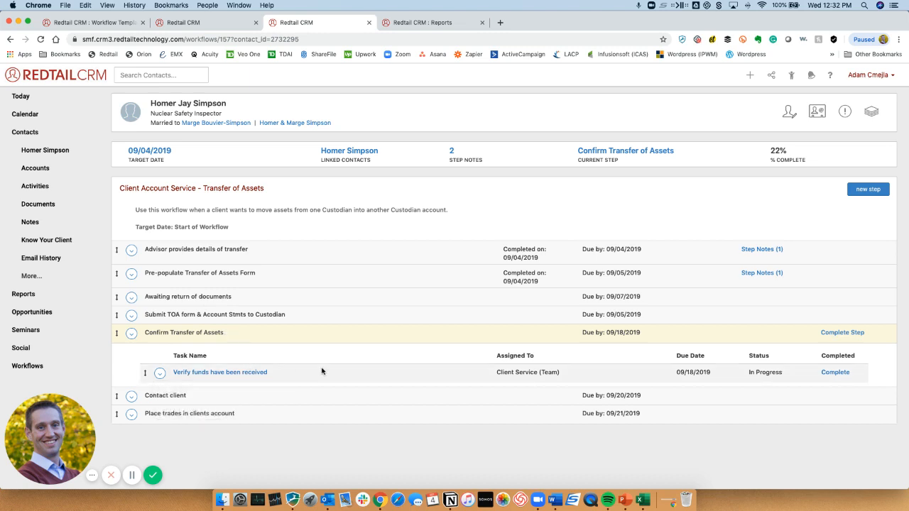
mouse_move(454, 152)
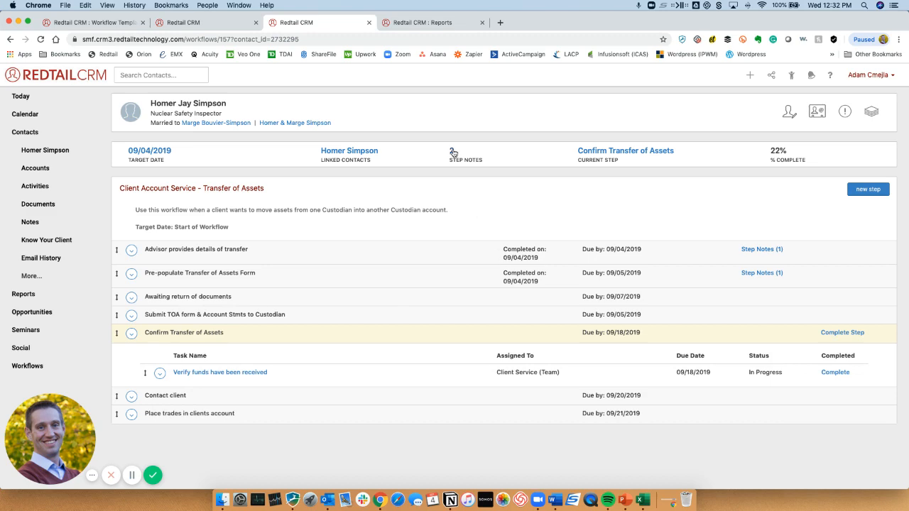
mouse_move(453, 153)
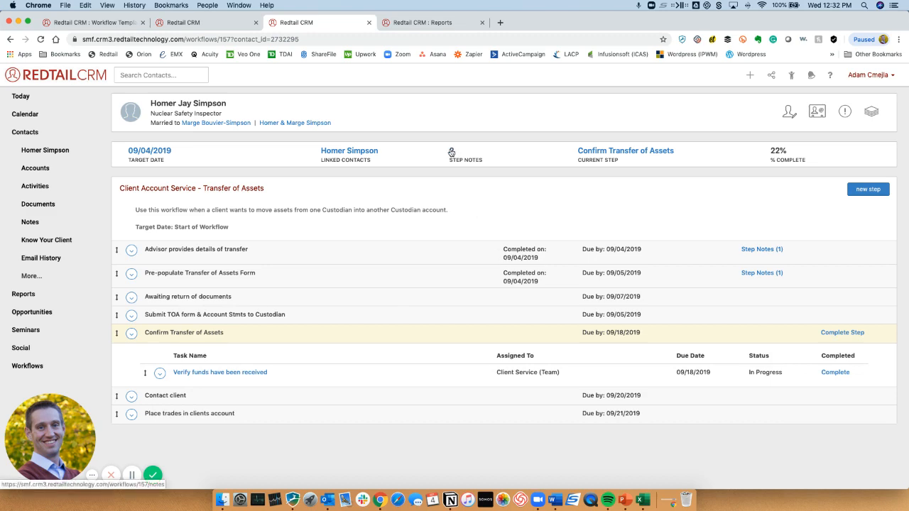
- Open the Step Notes count in the workflow summary bar to list both notes
left_click(452, 151)
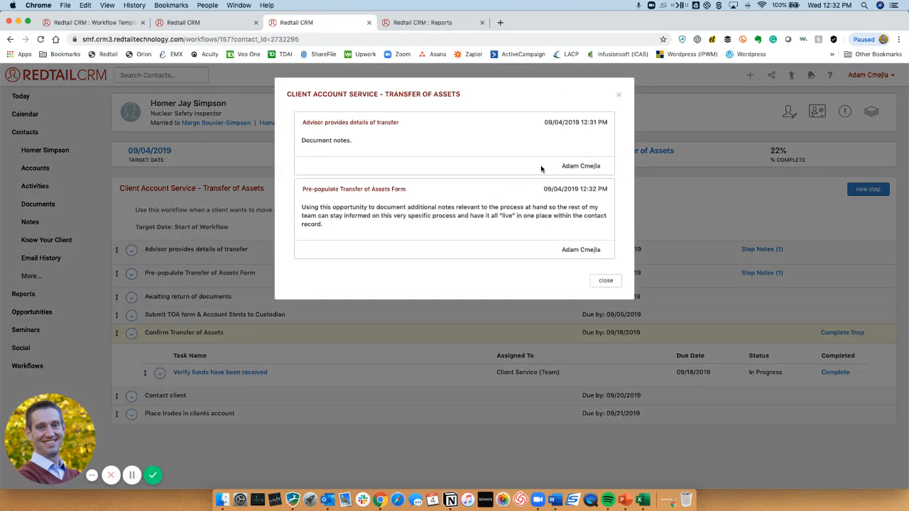
mouse_move(567, 245)
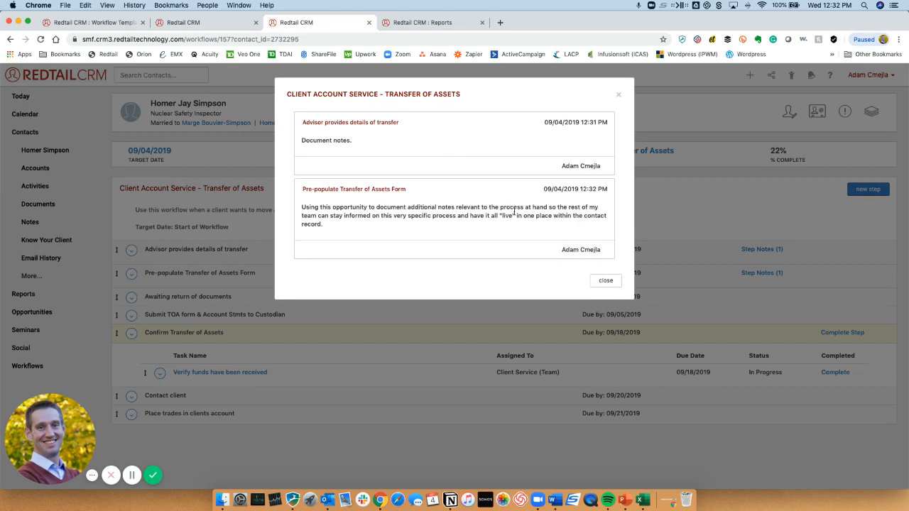
mouse_move(383, 122)
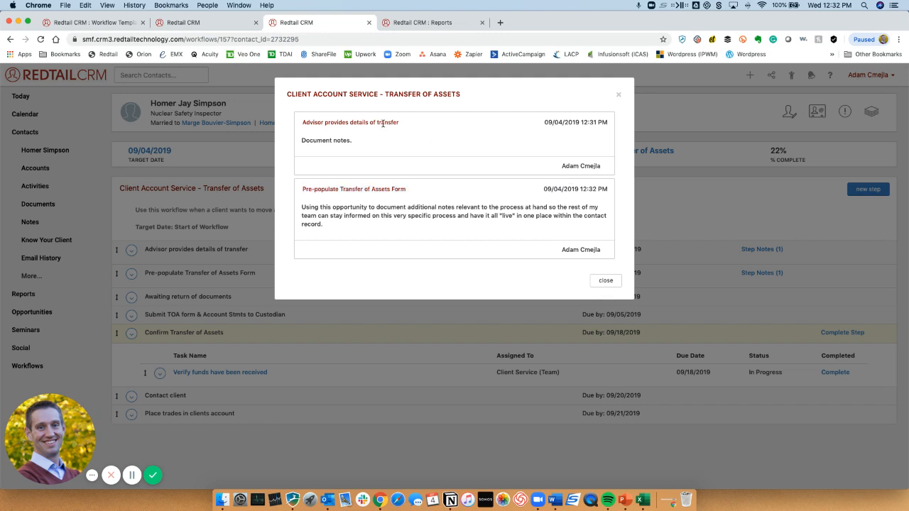
mouse_move(620, 234)
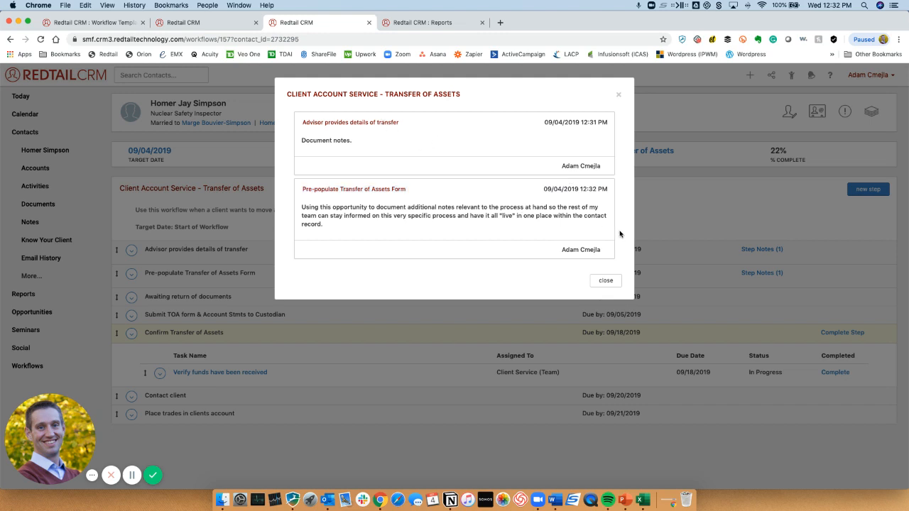
mouse_move(647, 265)
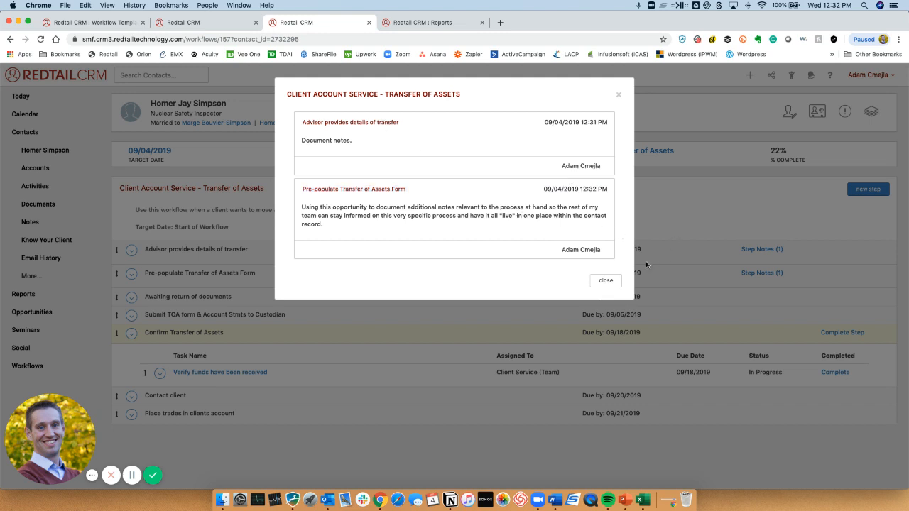
- Close the notes dialog, returning to Confirm Transfer of Assets at 22%
left_click(605, 280)
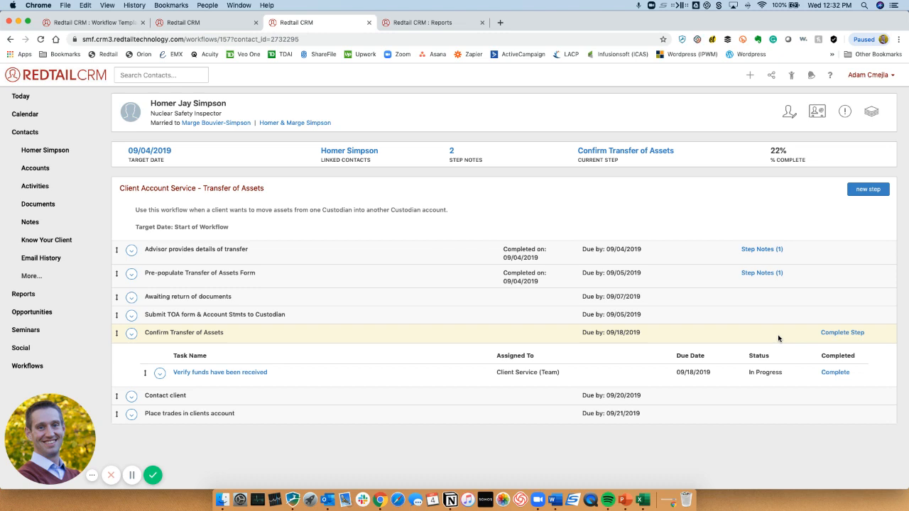
mouse_move(638, 355)
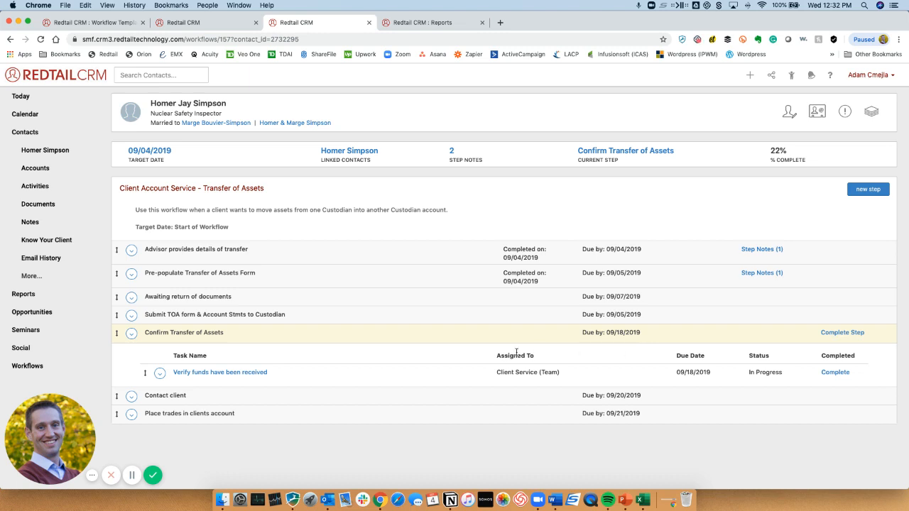
mouse_move(386, 325)
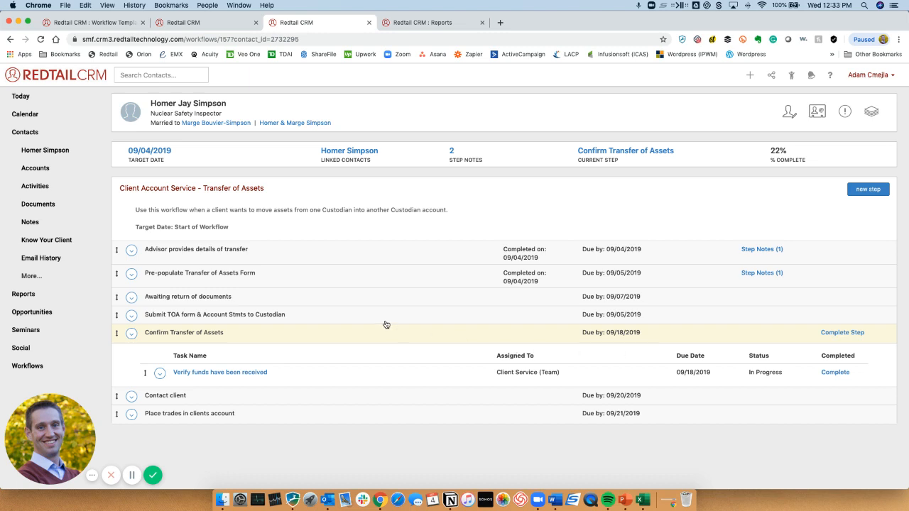
mouse_move(396, 32)
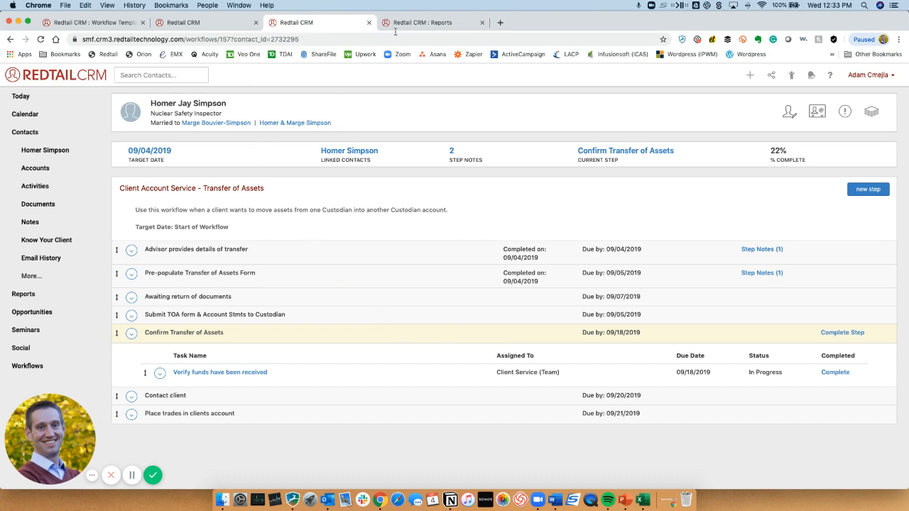
- Show the Workflow Report, opening its filter options and cancelling without changes
left_click(423, 23)
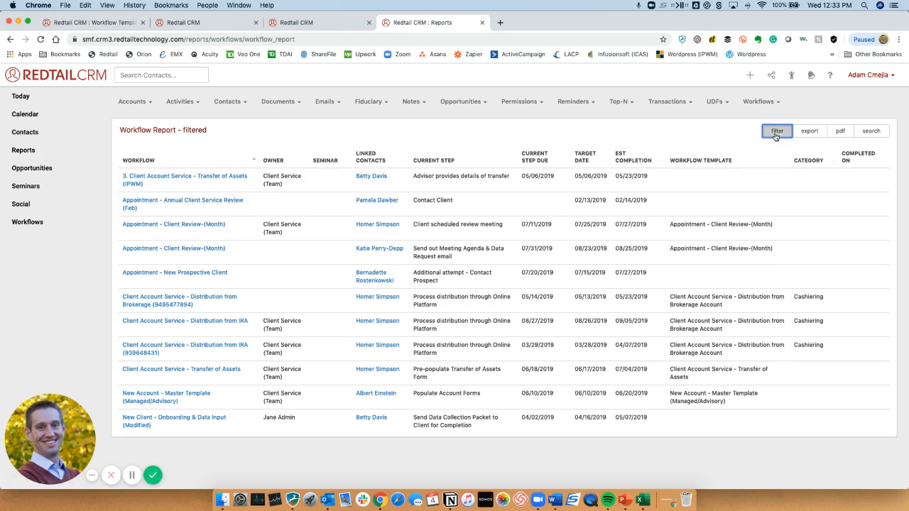
left_click(777, 130)
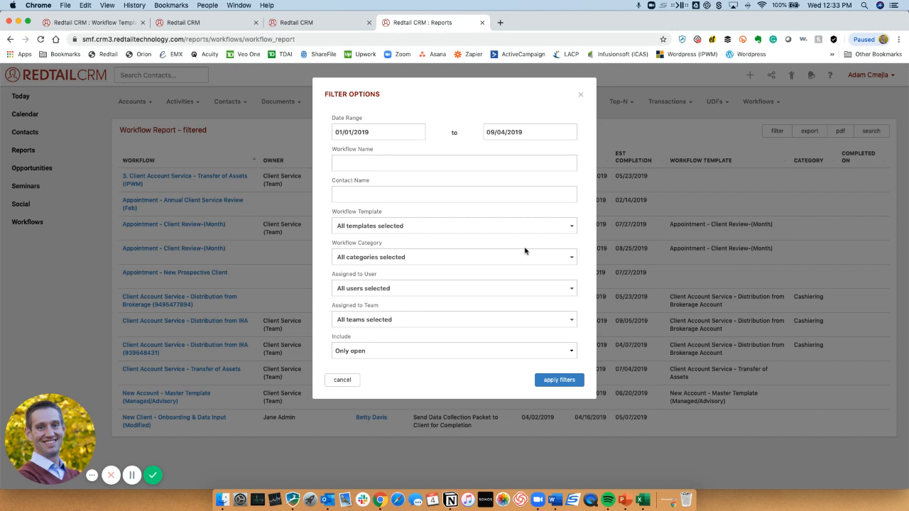
mouse_move(643, 299)
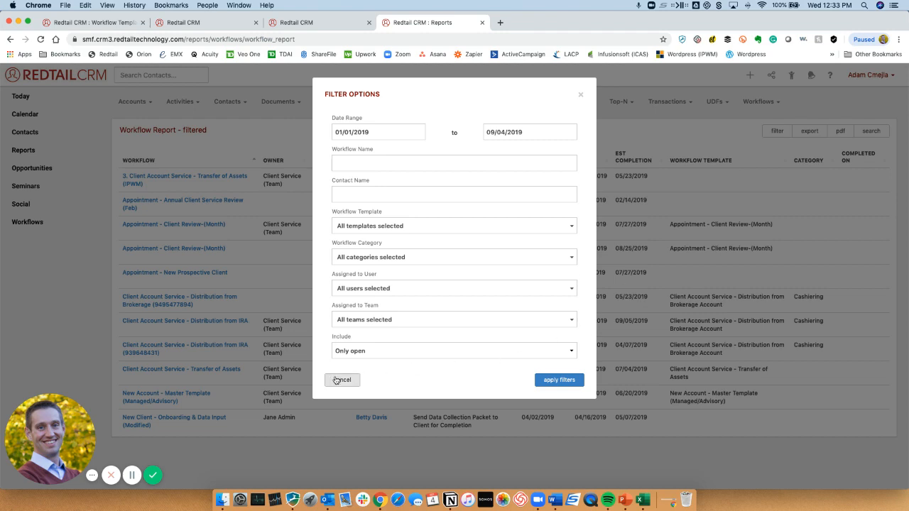
left_click(342, 380)
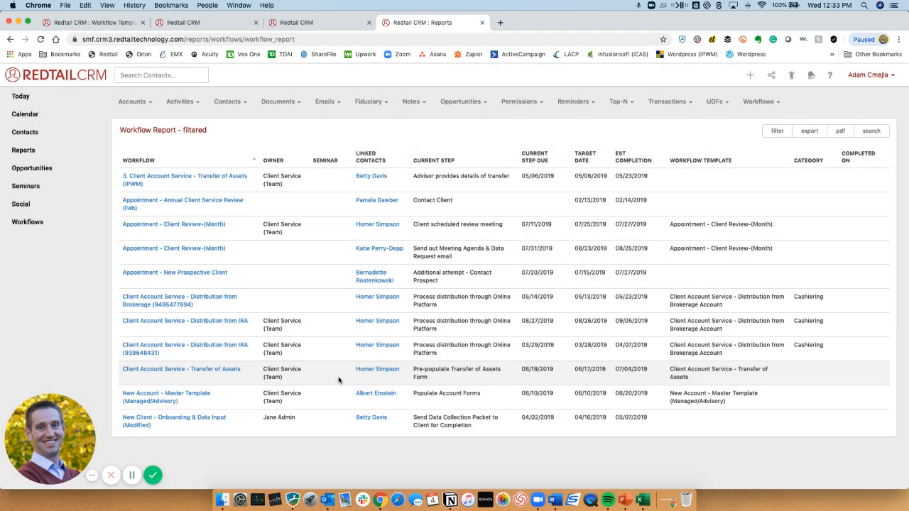